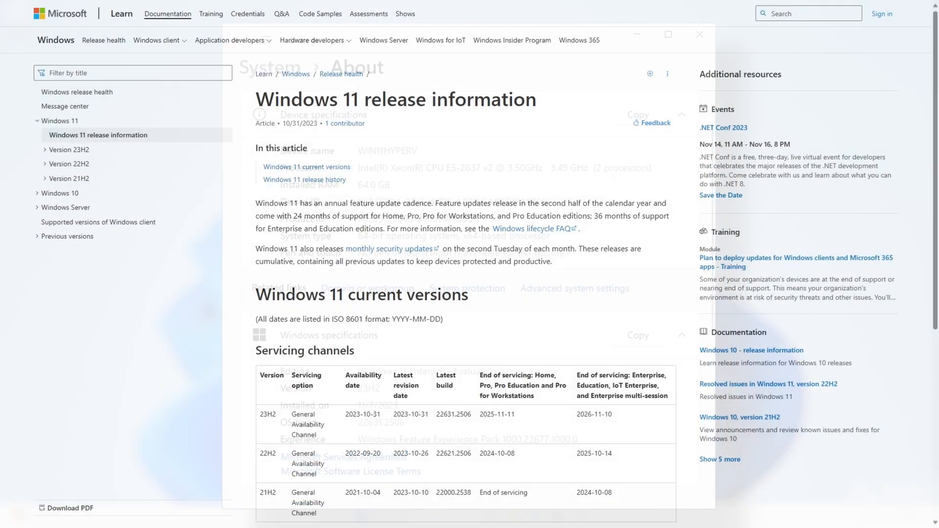
# - Follow the 23H2 feature update link to the KB5027397 article on Microsoft Support
pyautogui.click(699, 33)
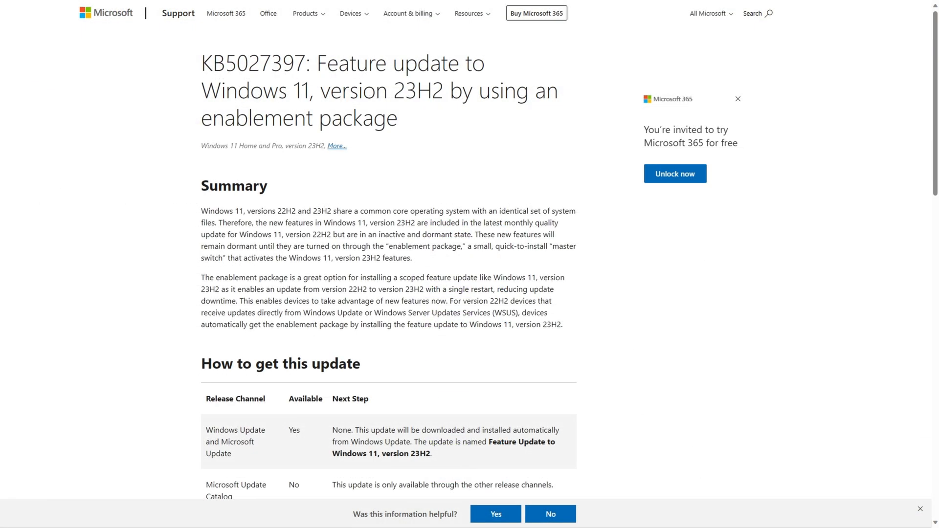
# - Scroll the KB5027397 article down through its prerequisites and restart notes to References
pyautogui.scroll(-3)
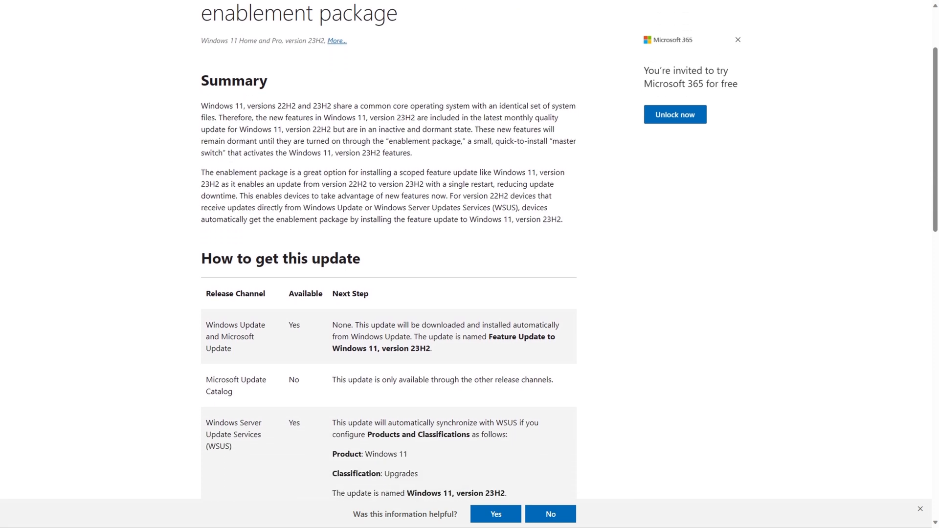
pyautogui.scroll(-3)
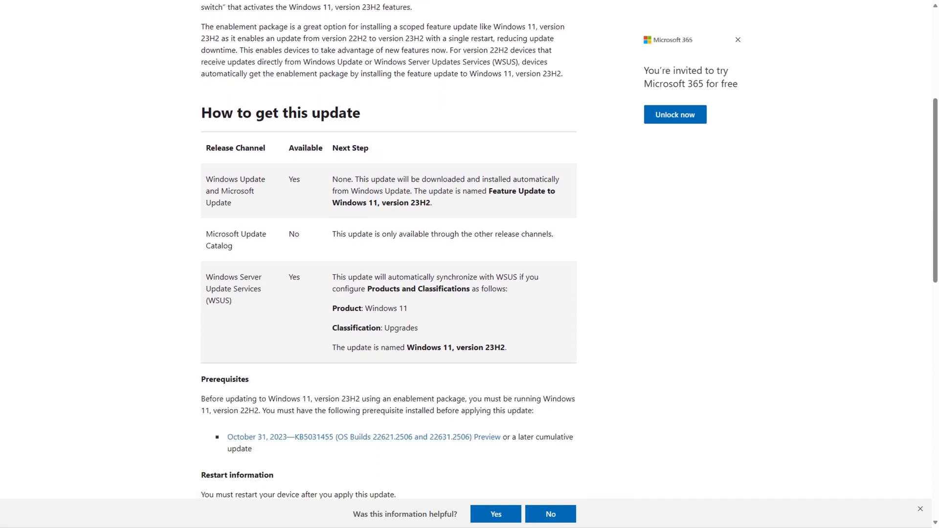
pyautogui.scroll(-3)
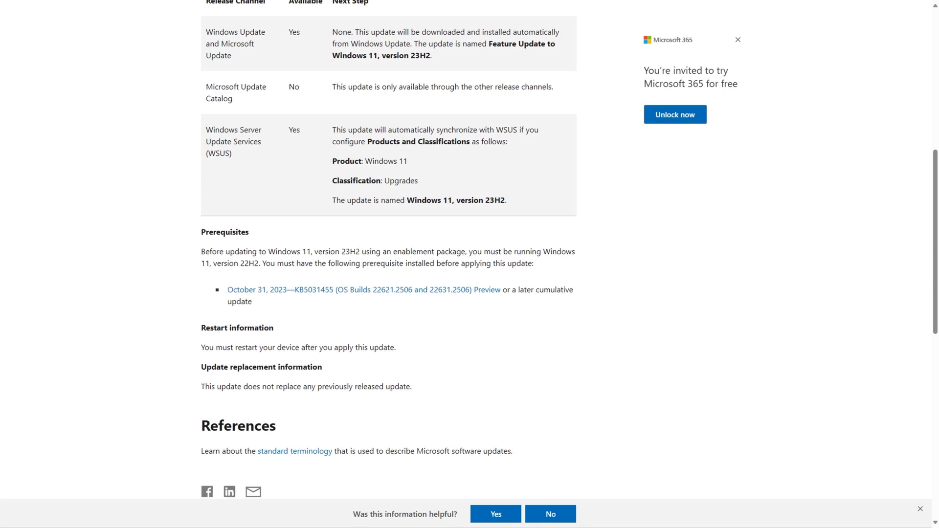
pyautogui.scroll(-3)
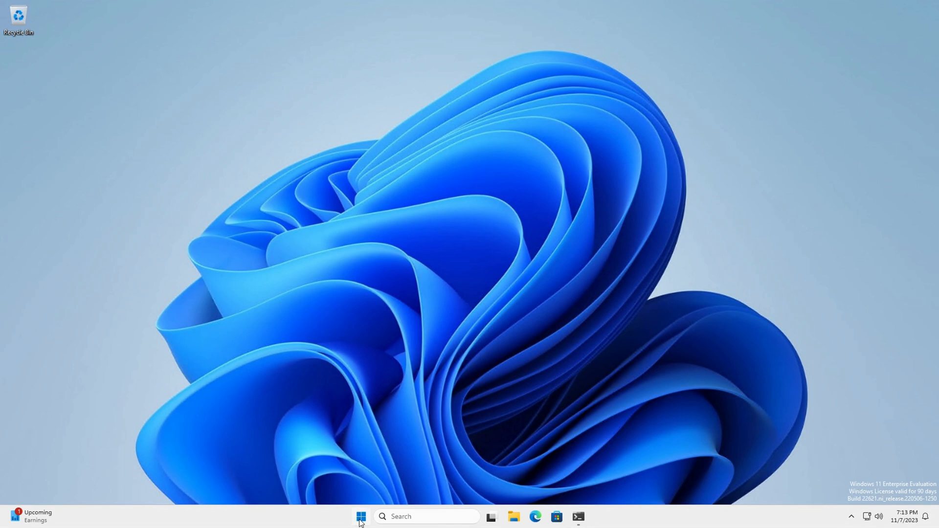
# - Launch Settings from the Start menu's pinned apps to reach System > About
pyautogui.click(361, 517)
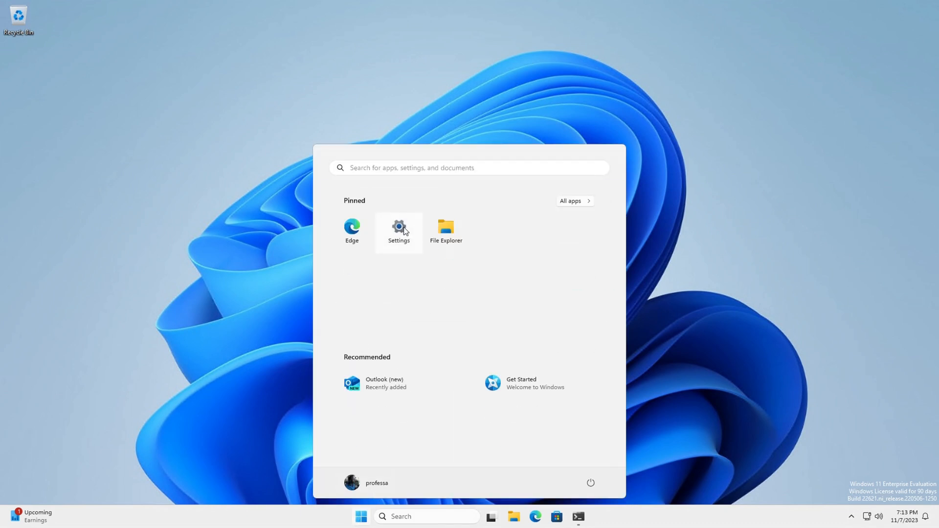
pyautogui.click(398, 230)
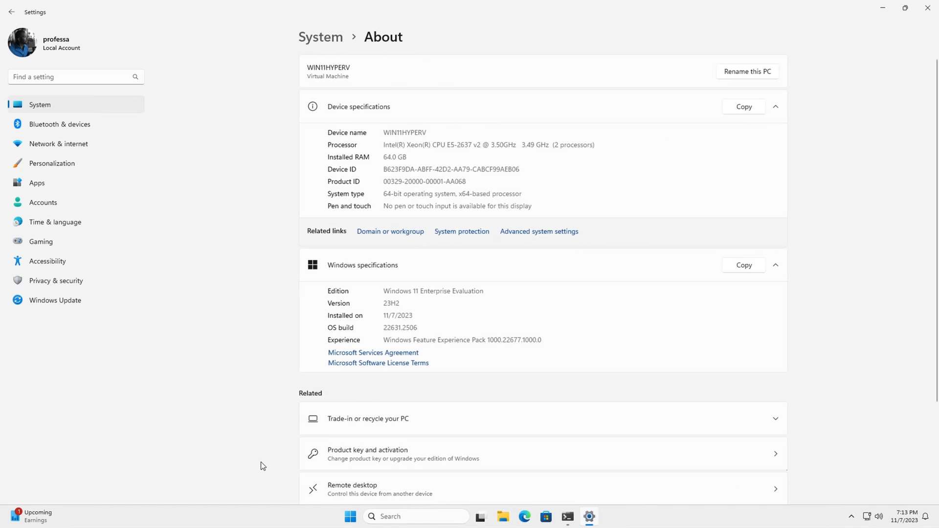
pyautogui.moveTo(882, 12)
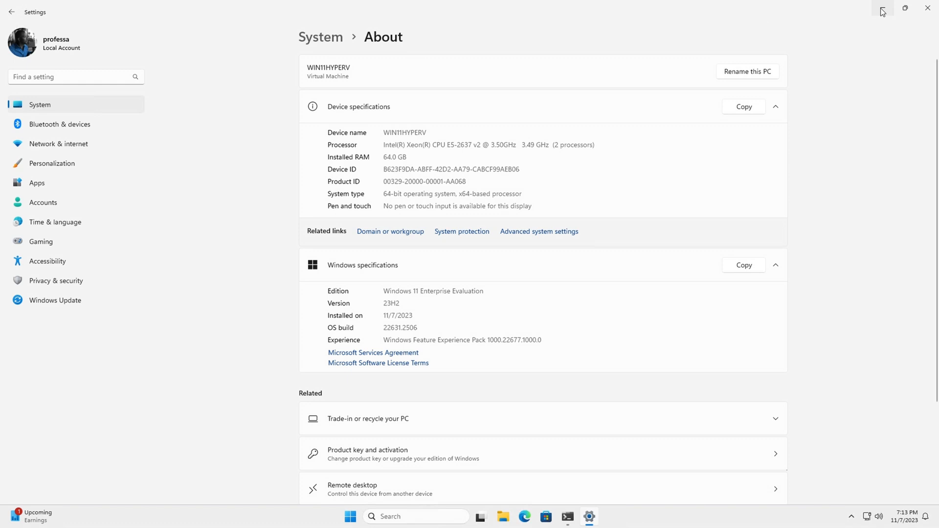
# - Minimize Settings and run winver in PowerShell to show the About Windows dialog
pyautogui.click(566, 516)
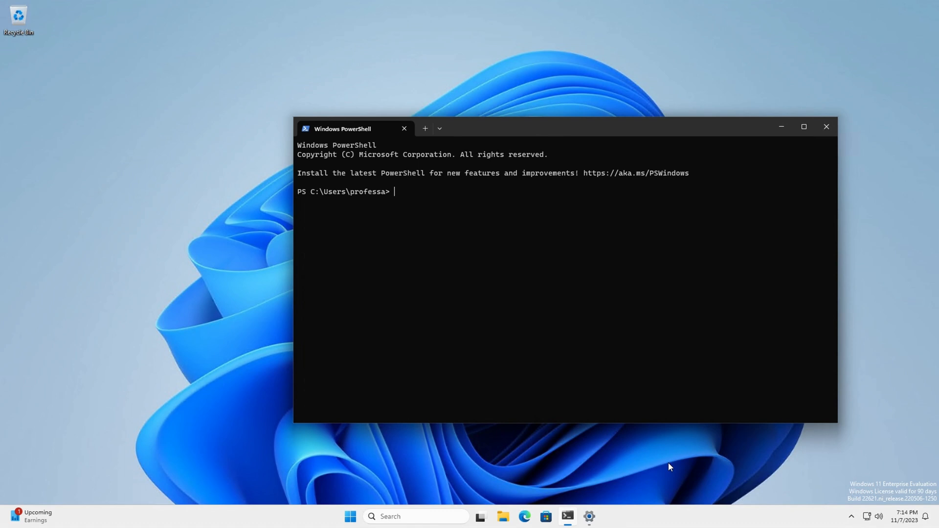
pyautogui.write('wi')
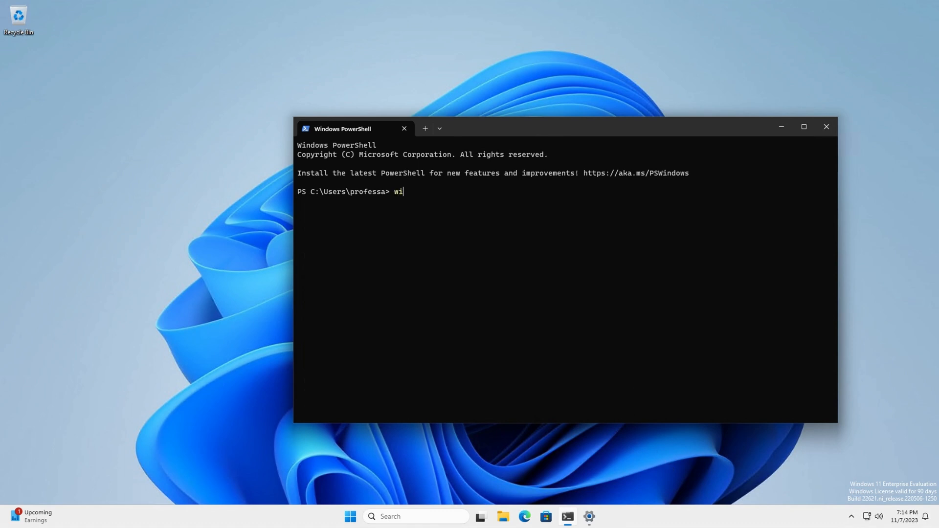
pyautogui.press('Return')
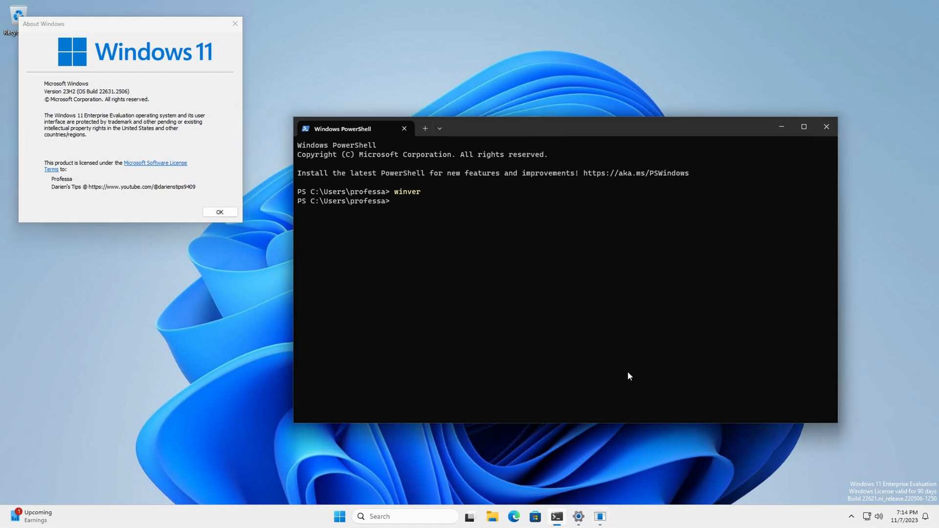
# - Run cmd /c ver to print Windows version 10.0.22631.2506
pyautogui.write('cmd /c v')
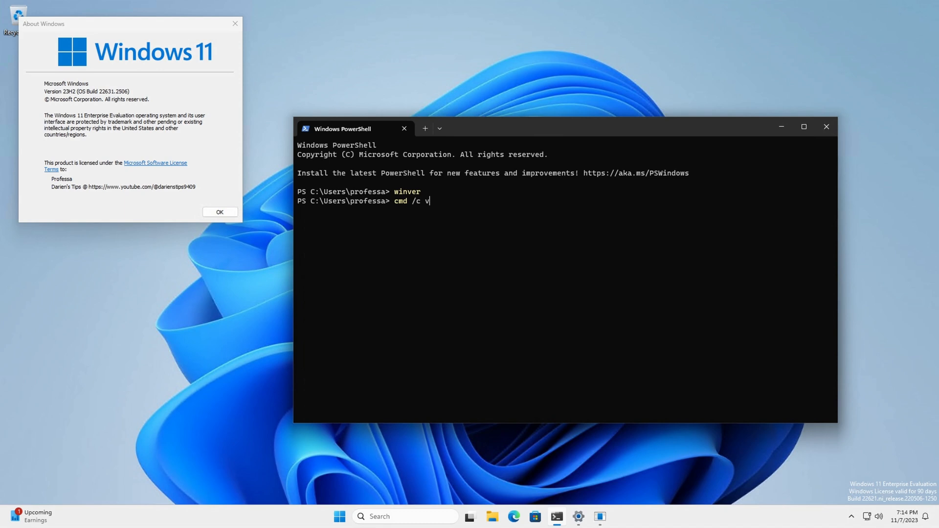
pyautogui.press('Return')
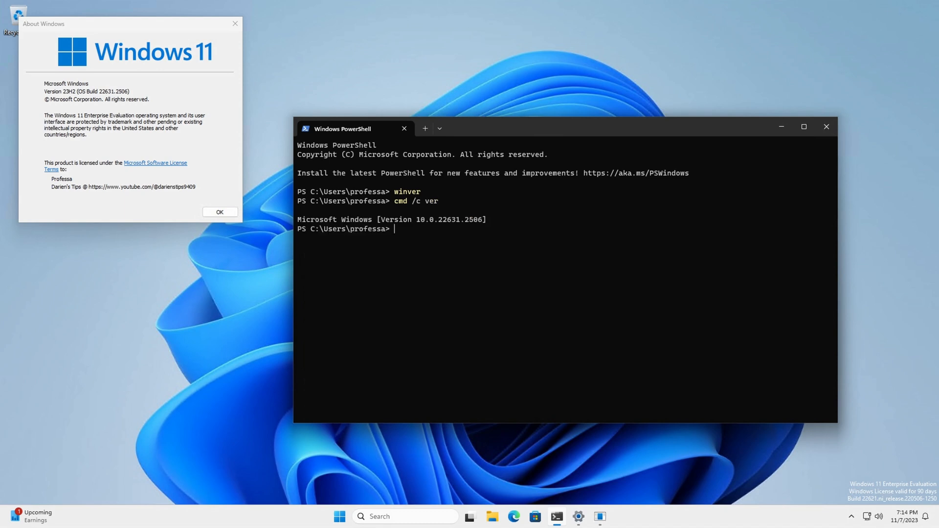